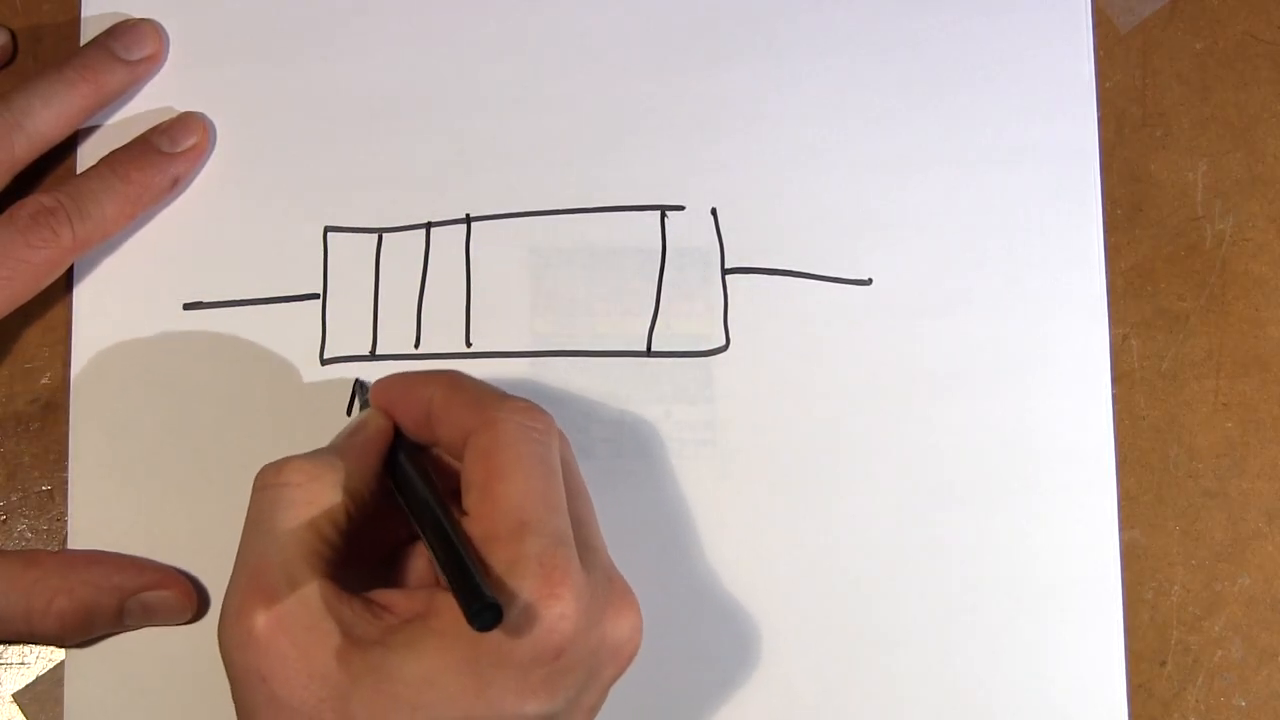
{"action": "type", "text": "RVR G"}
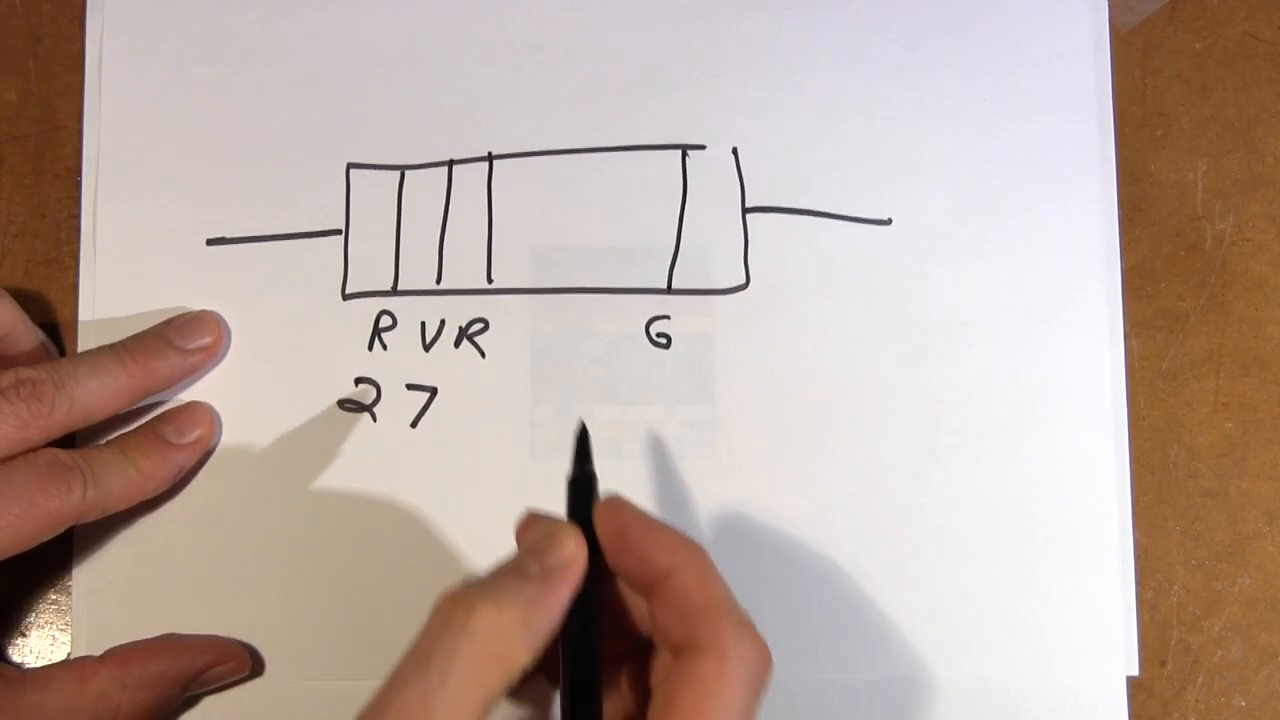
{"action": "type", "text": "2"}
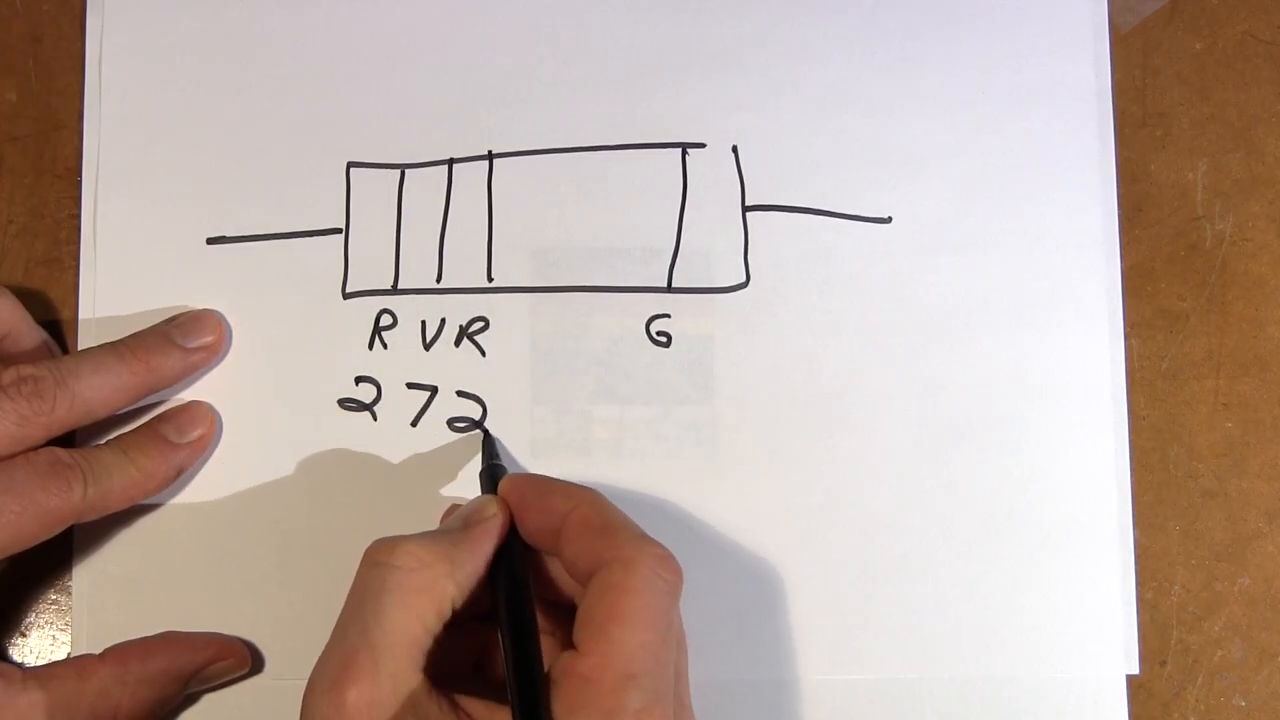